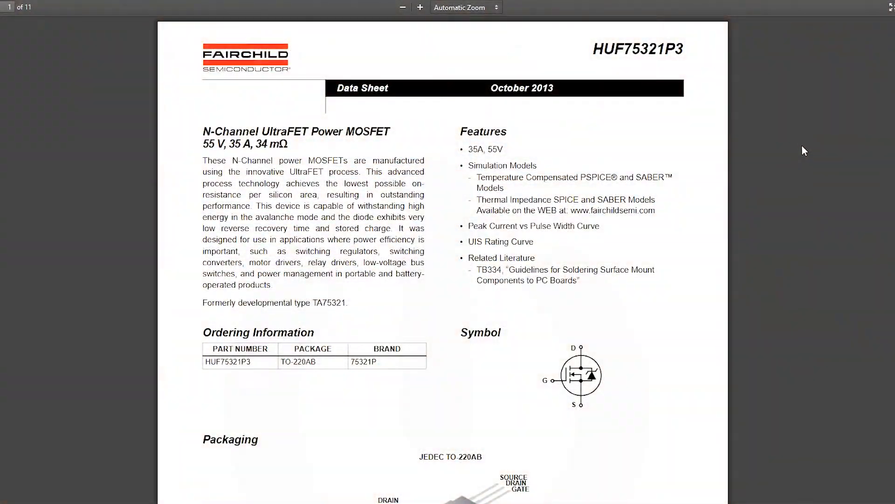
- Scroll the HUF75321P3 datasheet to the gate-to-source ratings and threshold voltage specs
scroll(down, 3)
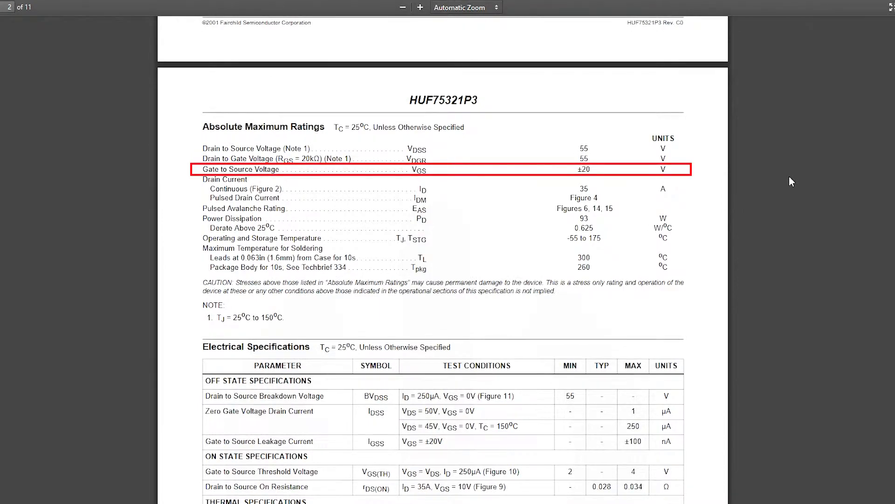
scroll(down, 3)
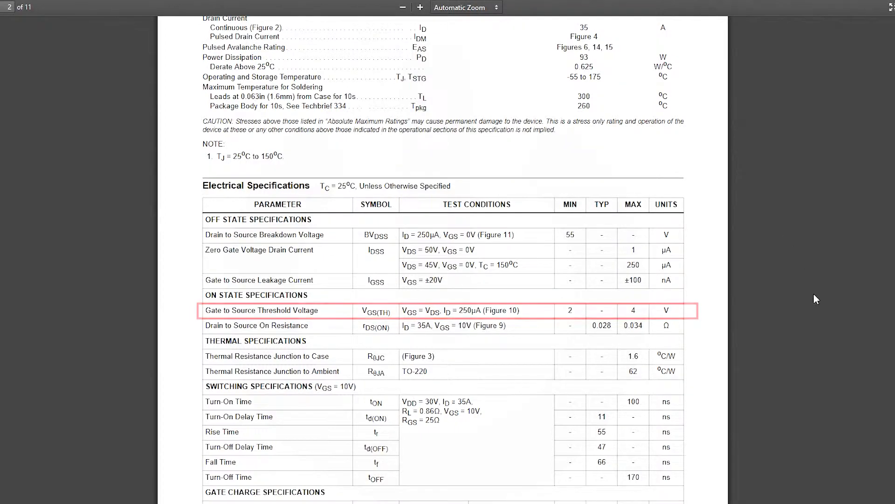
scroll(up, 3)
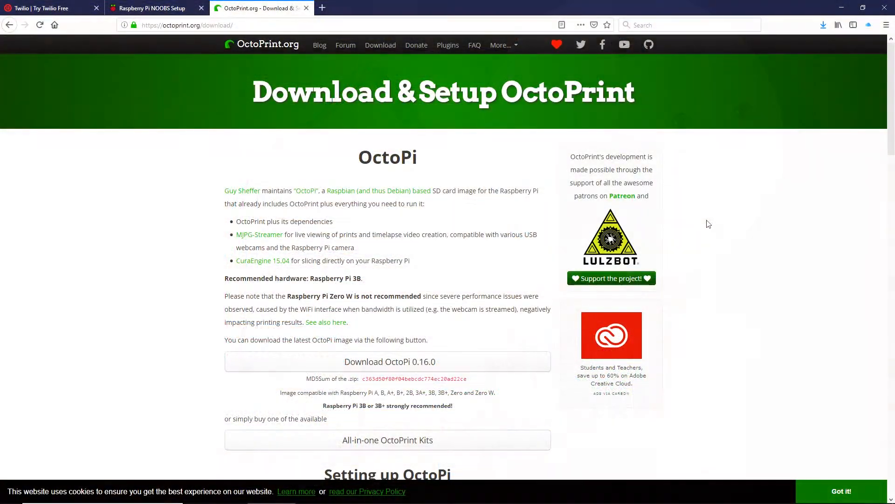
- Scroll the OctoPrint download page down to the 'Setting up OctoPi' section
scroll(down, 3)
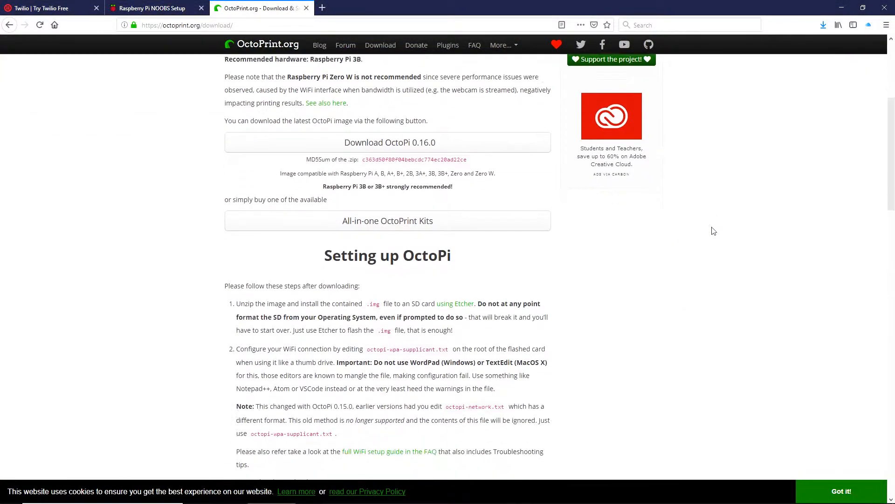
scroll(down, 3)
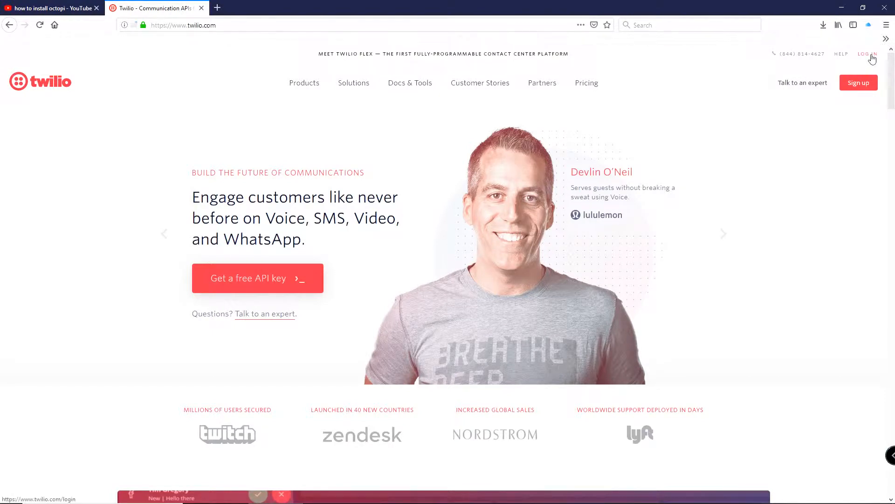
- Go from Twilio's Log in page to 'Sign Up for free' and select the First Name field
click(867, 54)
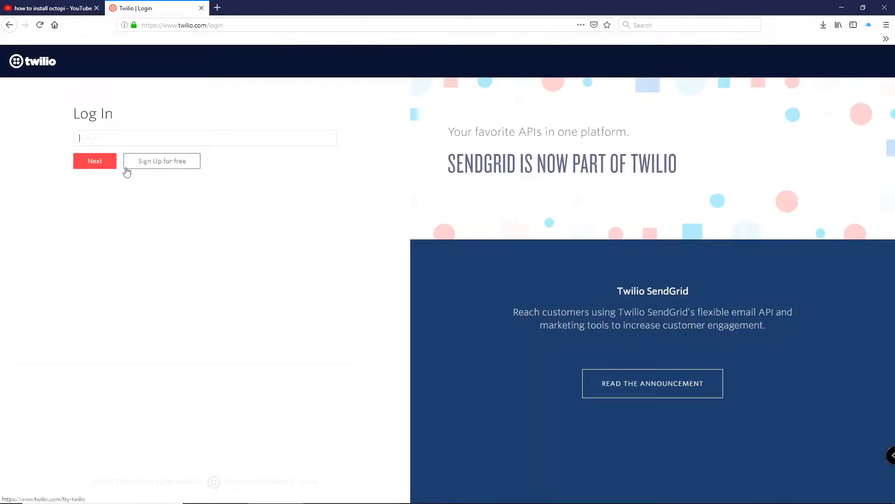
click(162, 160)
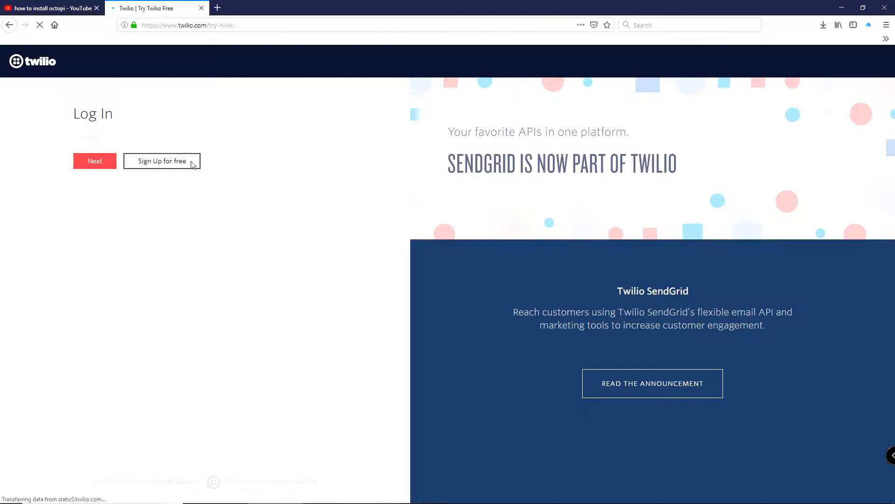
click(162, 161)
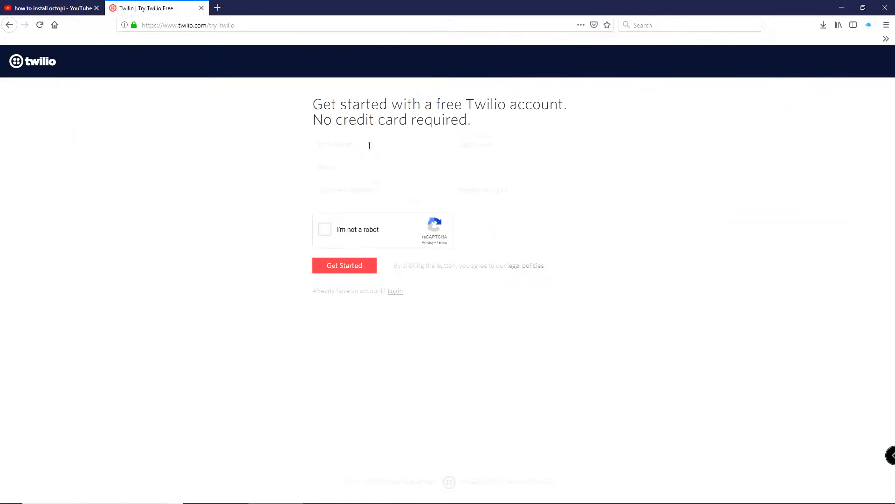
click(344, 265)
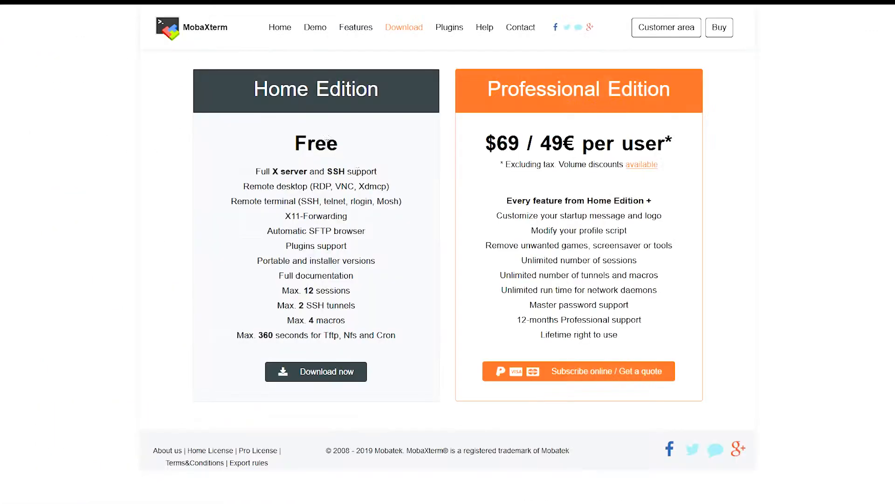
- Choose 'Download now' under the MobaXterm Home Edition
click(316, 371)
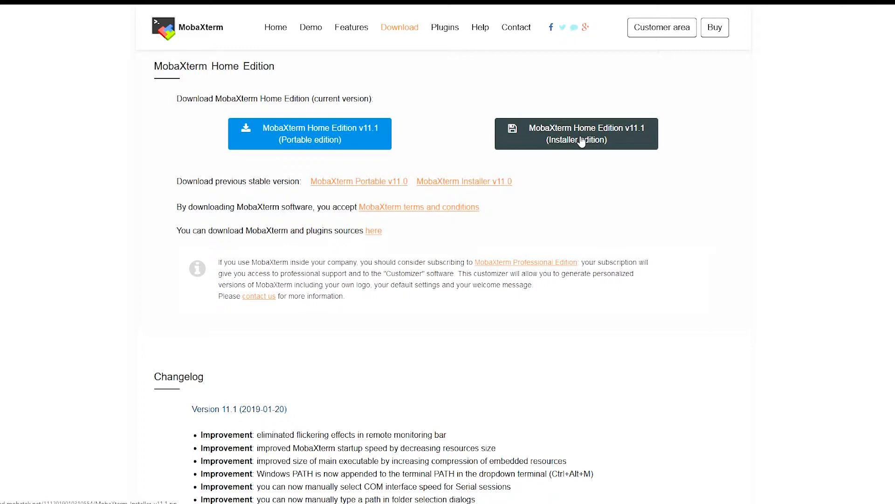
mouse_move(710, 392)
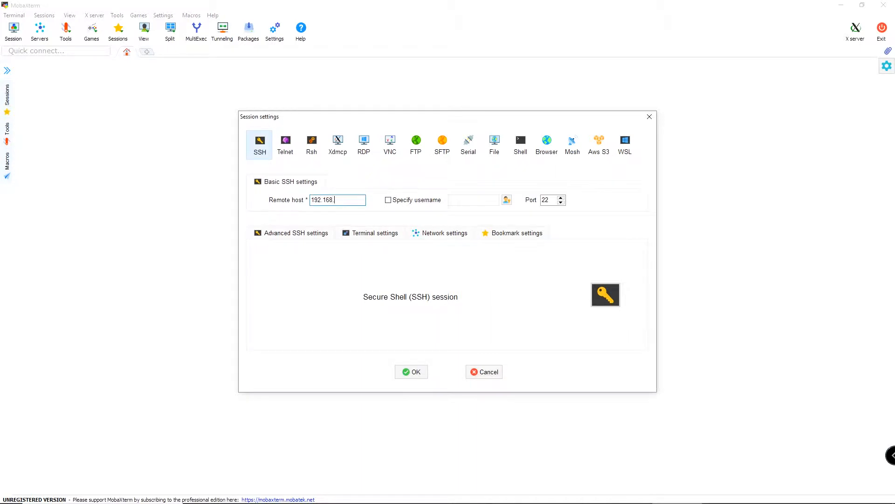
- Enable Specify username, enter 'pi', and start the SSH session to 192.168.1.74
click(389, 199)
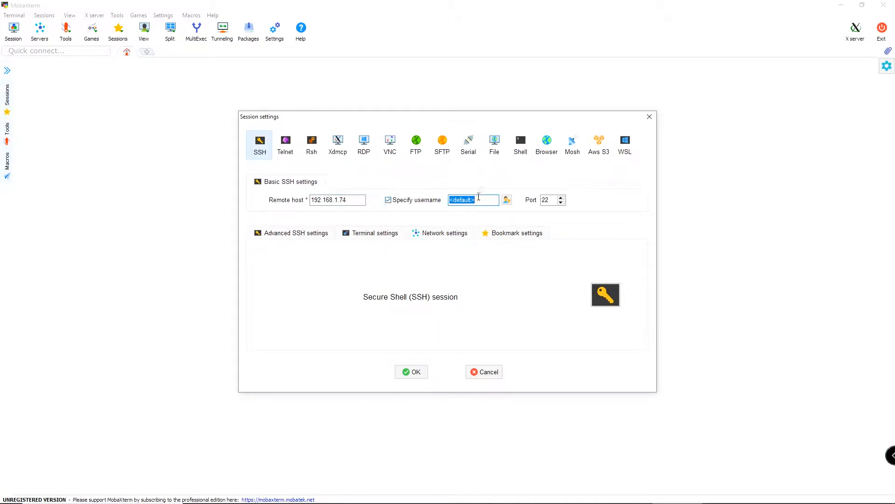
text(pi)
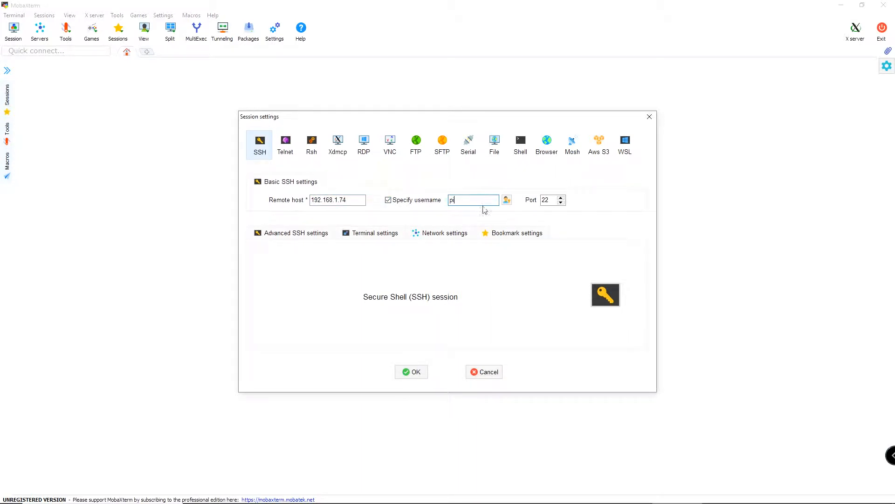
click(411, 372)
text(s)
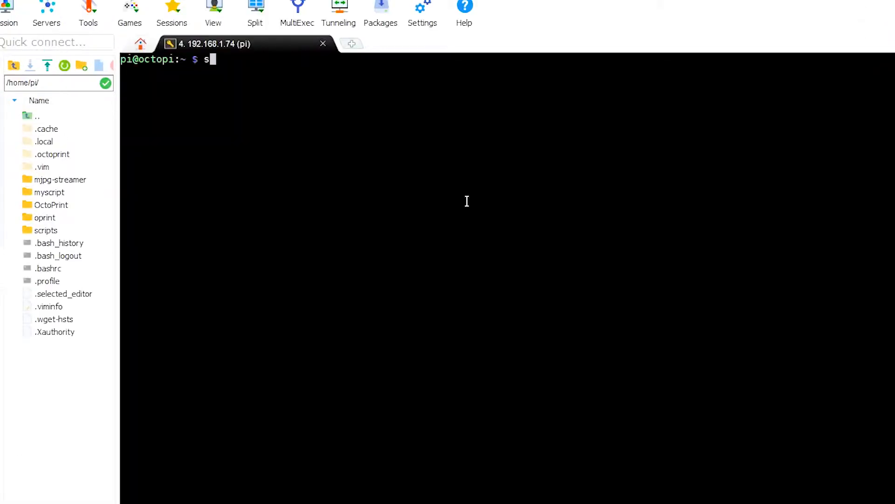
- Try 'sudo pip3 install twilio' and submit the sudo password
text(udo pip3)
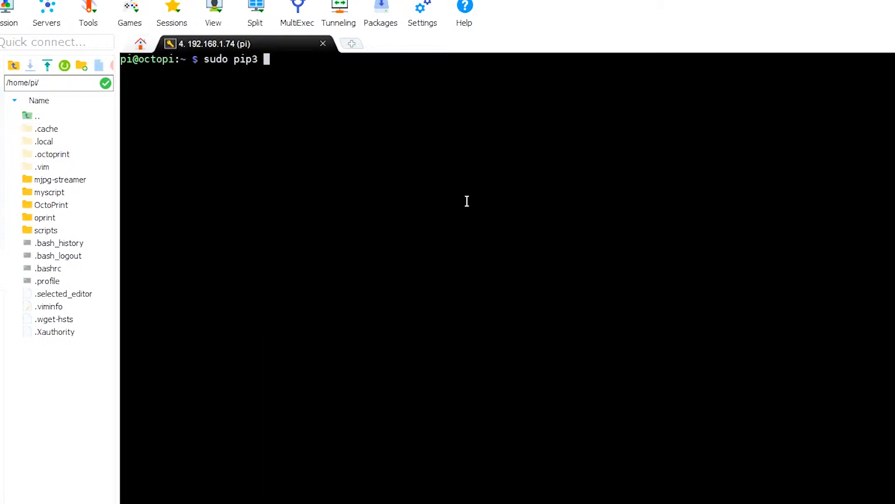
text(install twi)
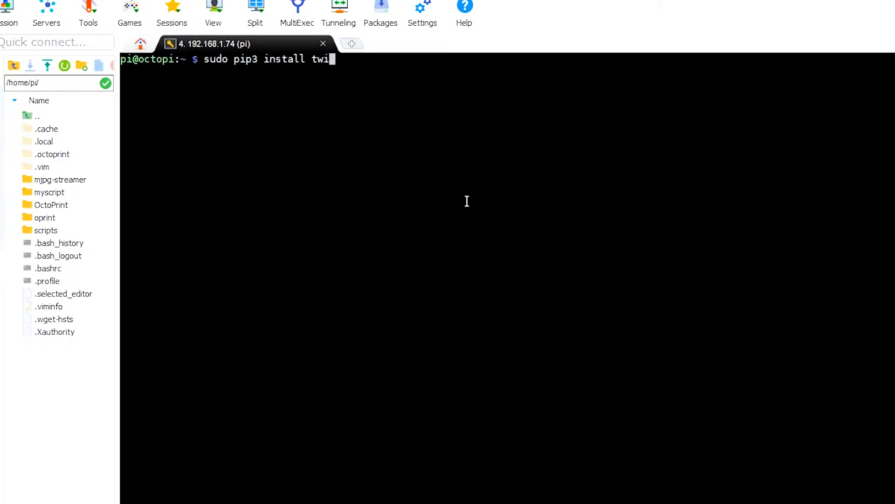
key(Return)
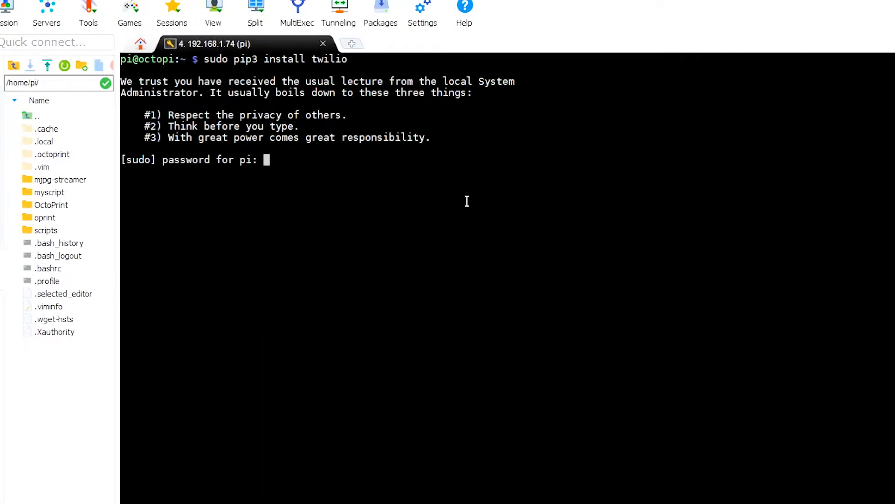
key(Return)
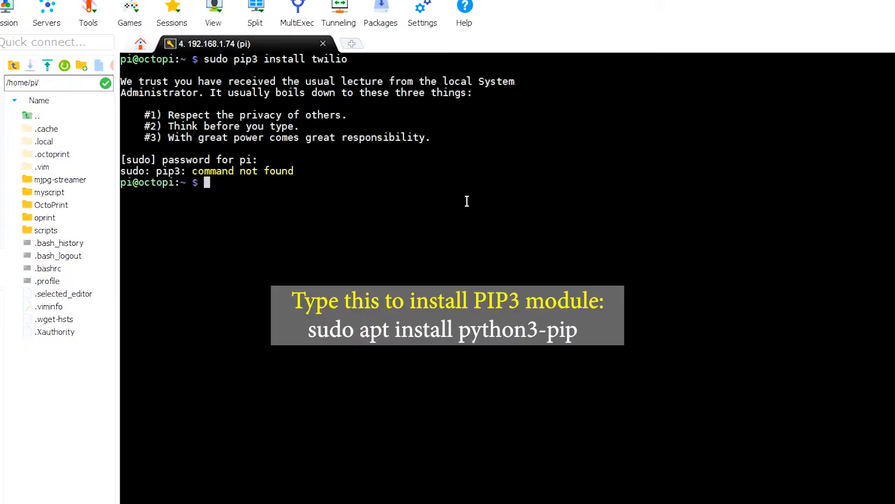
- Install python3-pip with apt, then run 'sudo pip3 install twilio'
text(sudo apt install python3-pip)
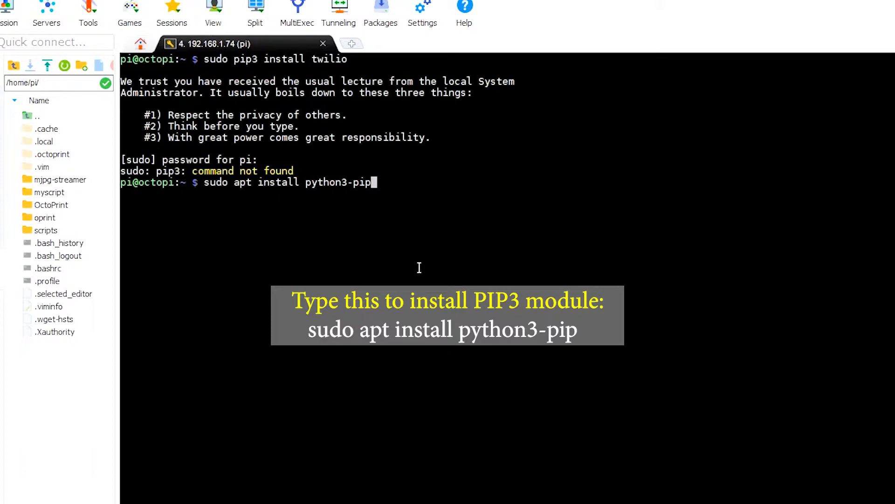
key(Return)
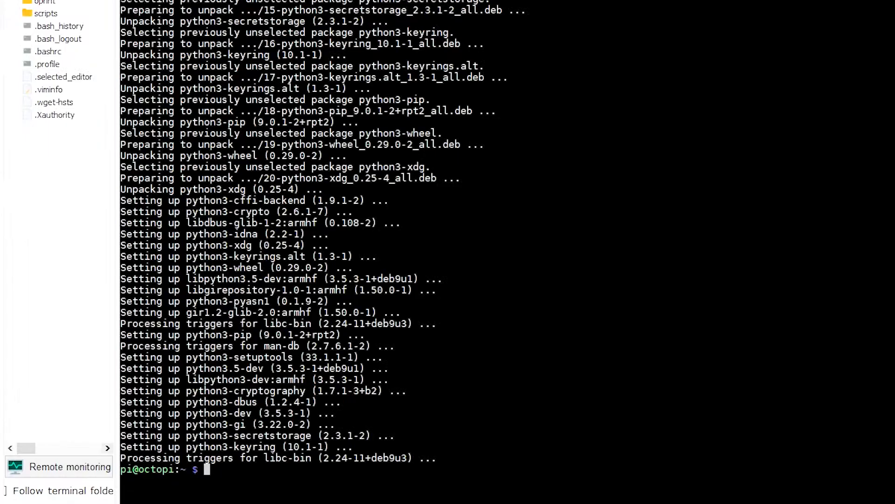
text(sudo pip3 install twilio)
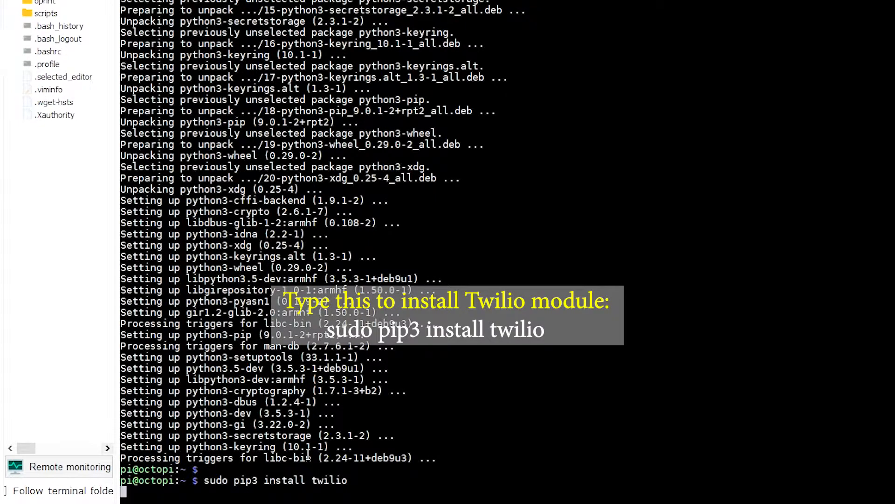
key(Return)
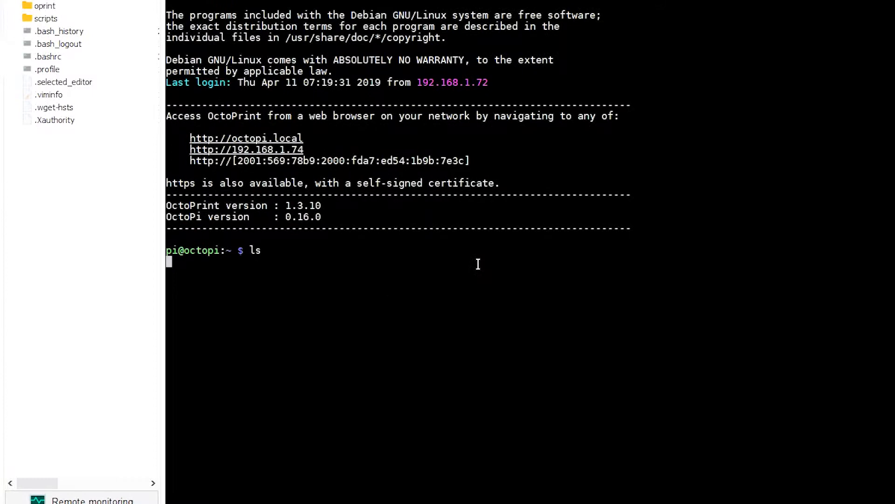
- Change into the myscript folder and open sendText.py in vim
text(cd myscript/)
text(ls)
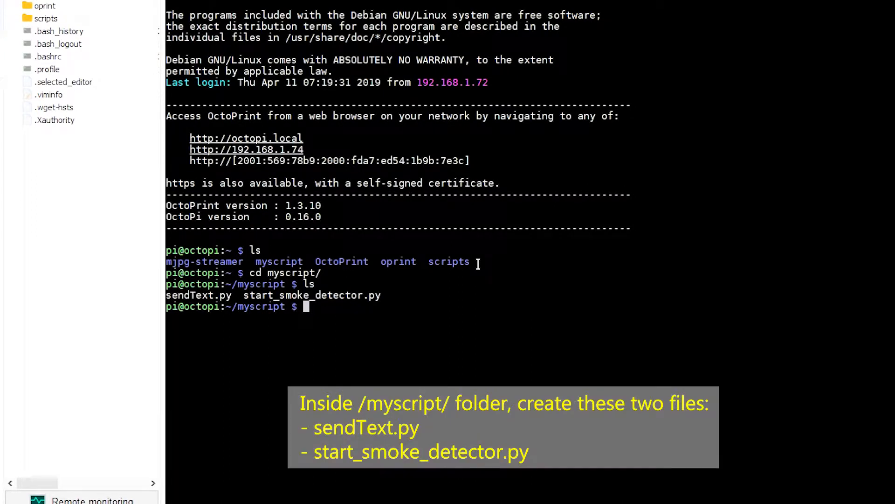
text(vim sendText.py)
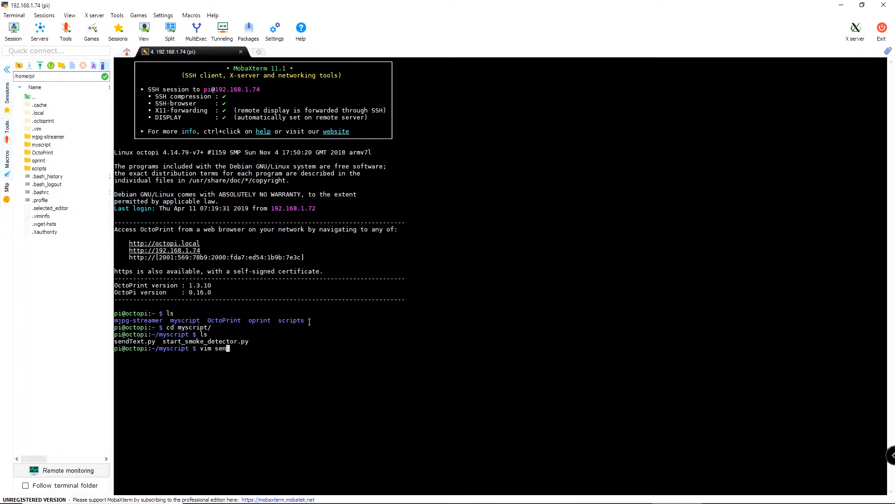
key(Return)
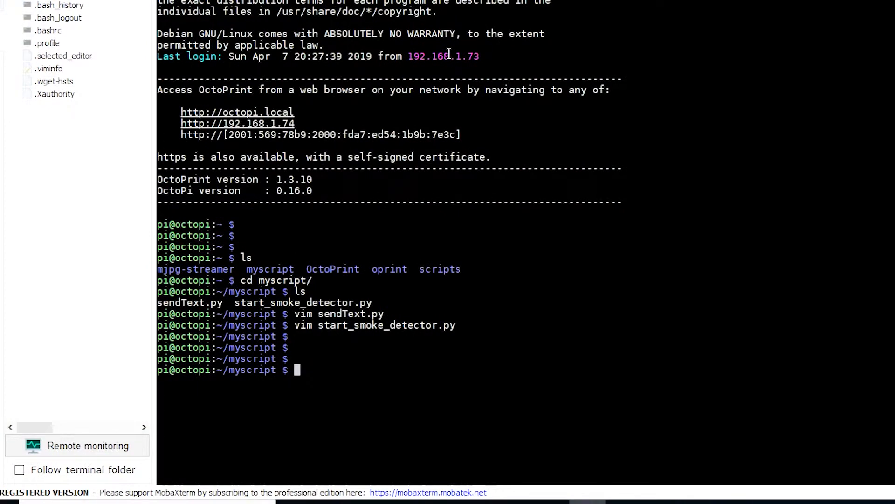
- Run 'python3 start_smoke_detector.py' to start monitoring port 11
text(s)
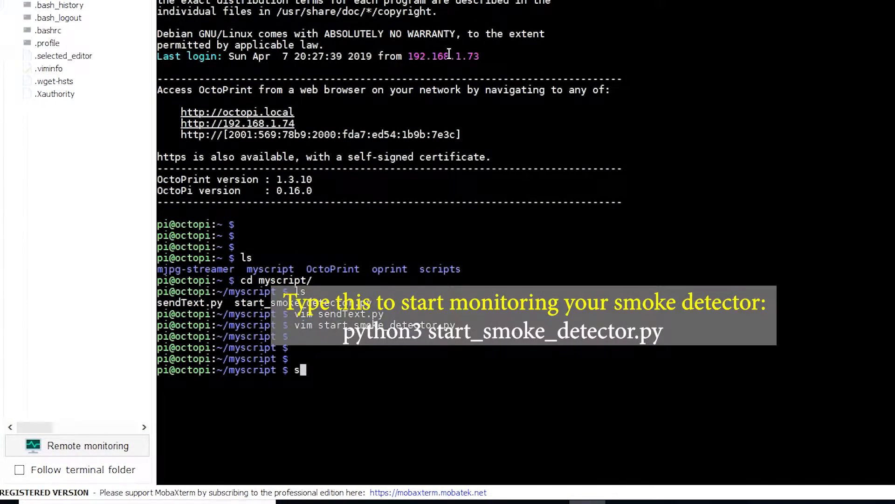
text(tart_)
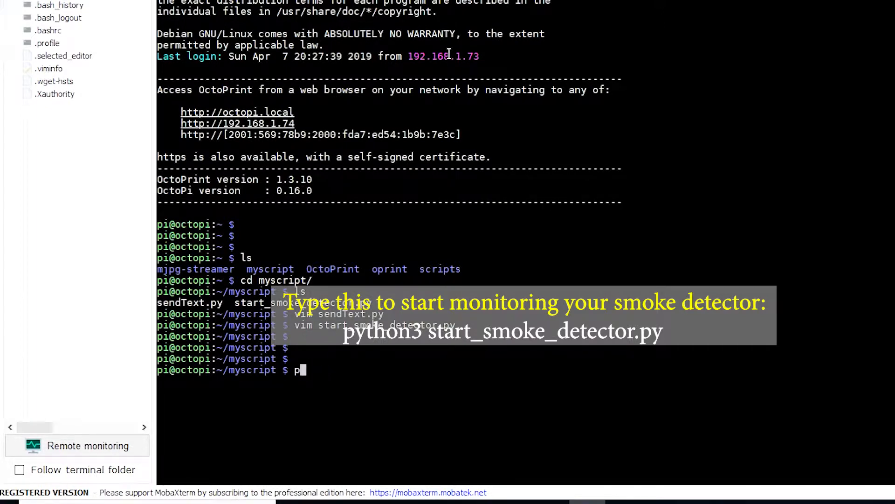
text(ython3 start_smoke_detector.py)
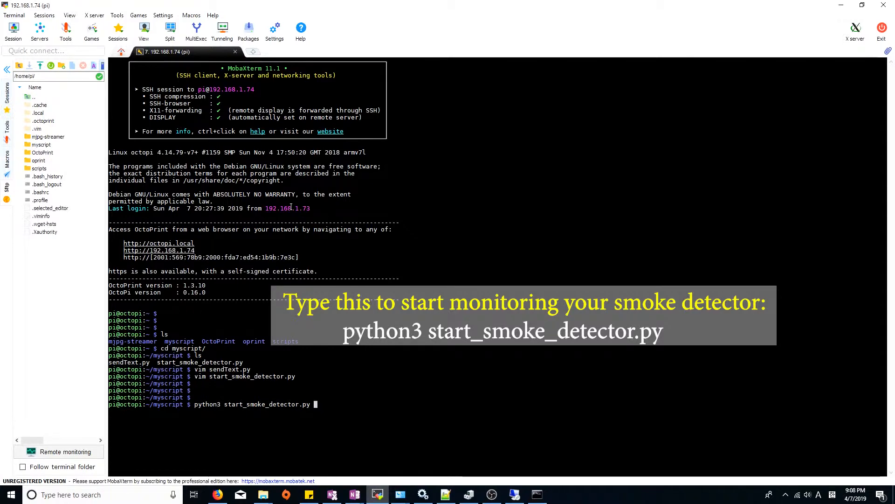
key(Return)
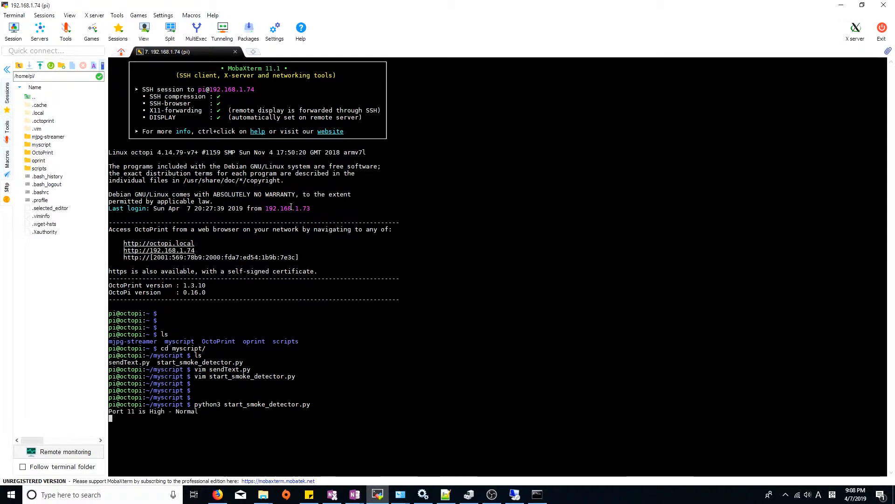